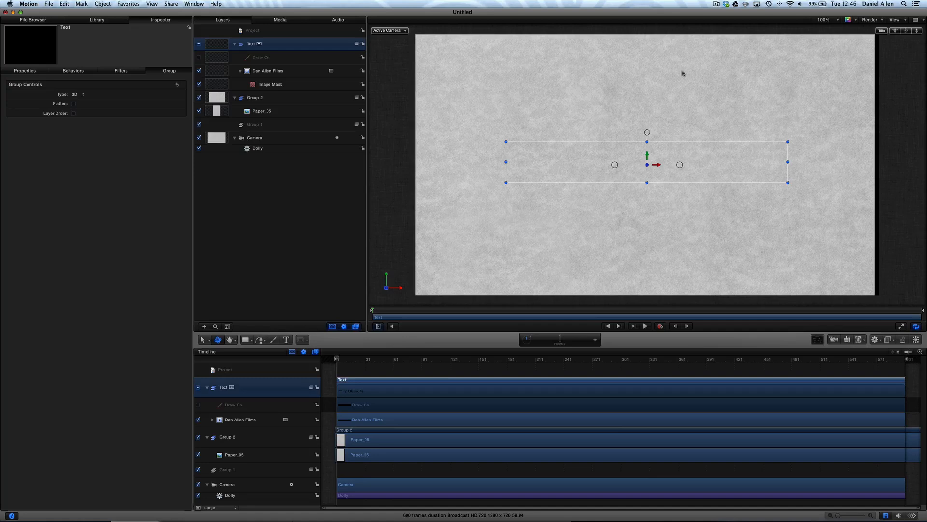
left_click(49, 5)
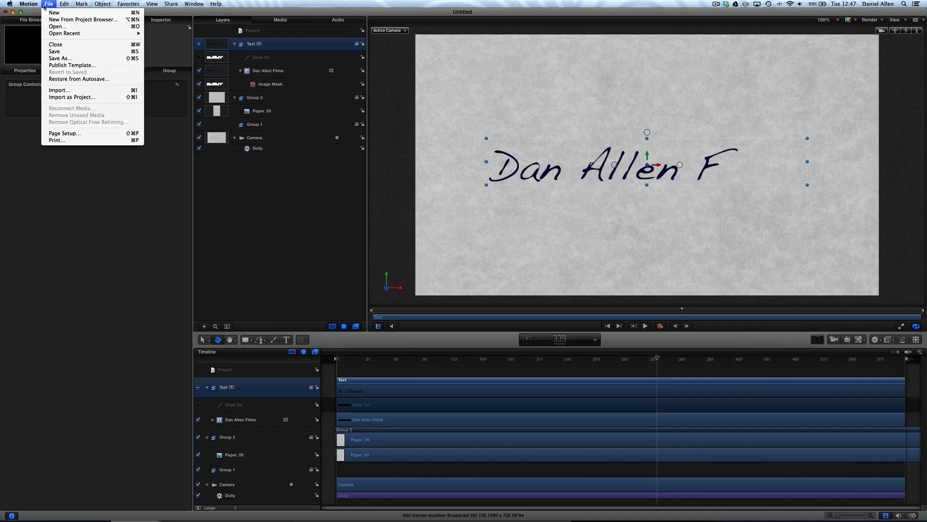
- Create a new blank Untitled 2 project from the File menu
left_click(53, 13)
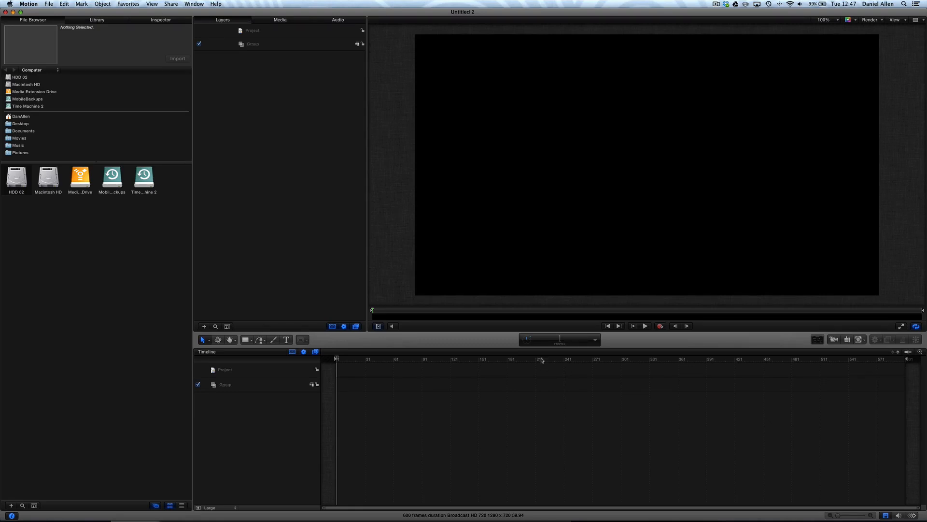
mouse_move(266, 422)
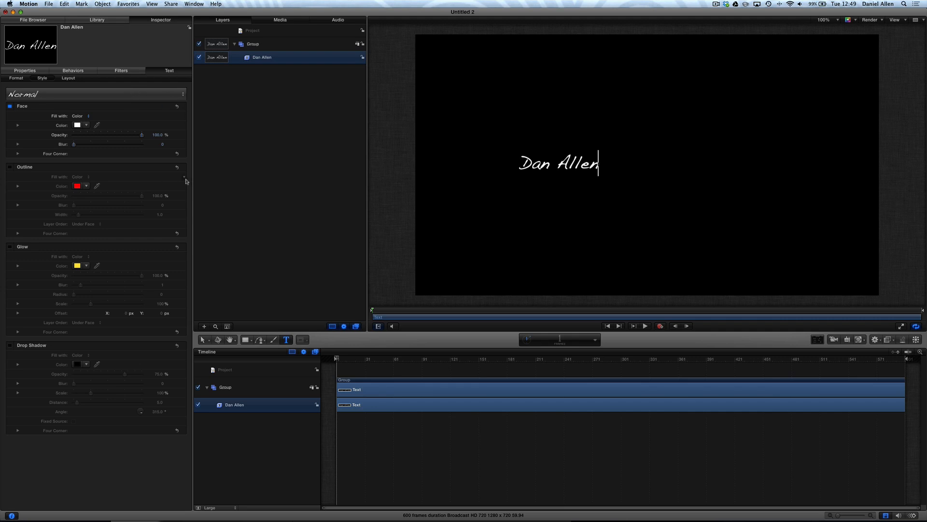
left_click(16, 77)
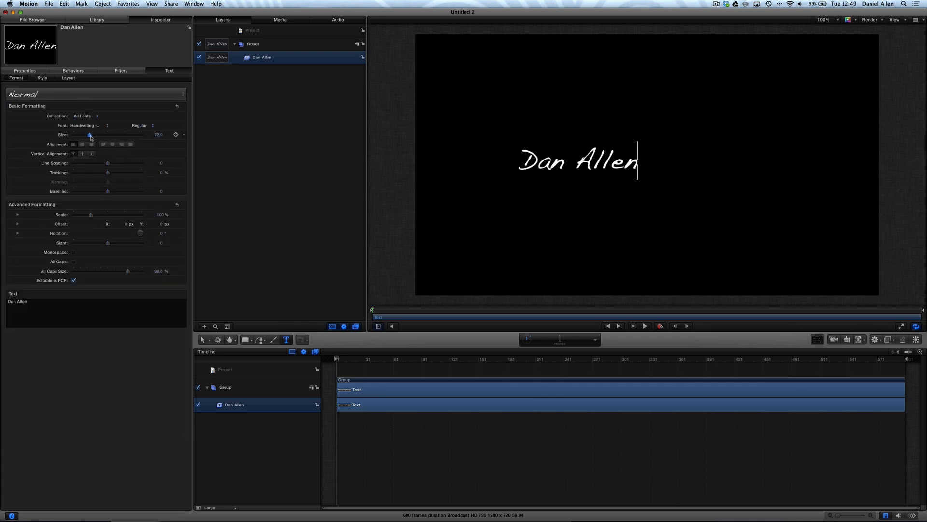
left_click_drag(102, 135, 102, 134)
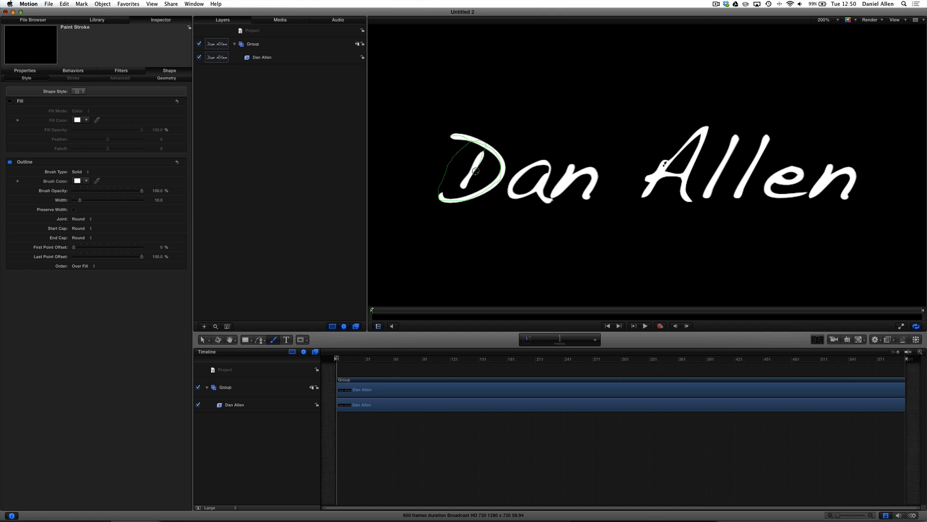
left_click_drag(476, 171, 609, 199)
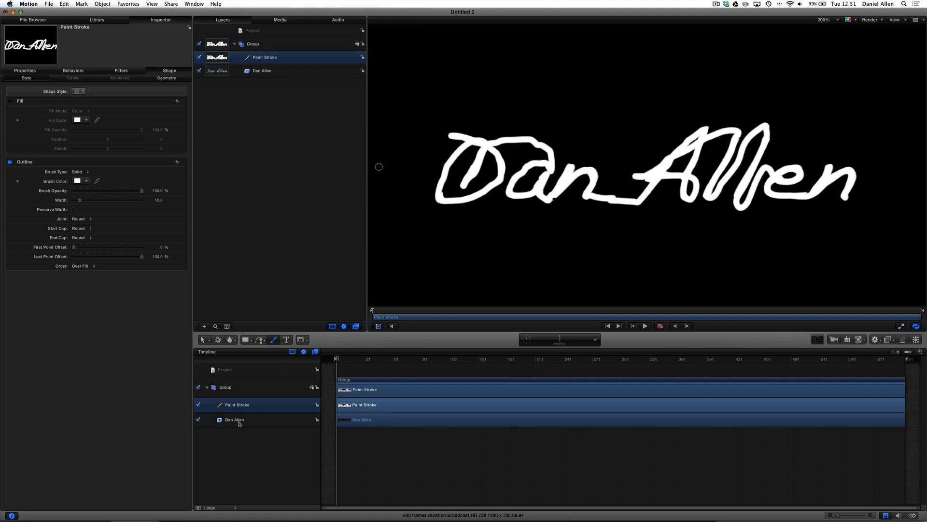
right_click(234, 420)
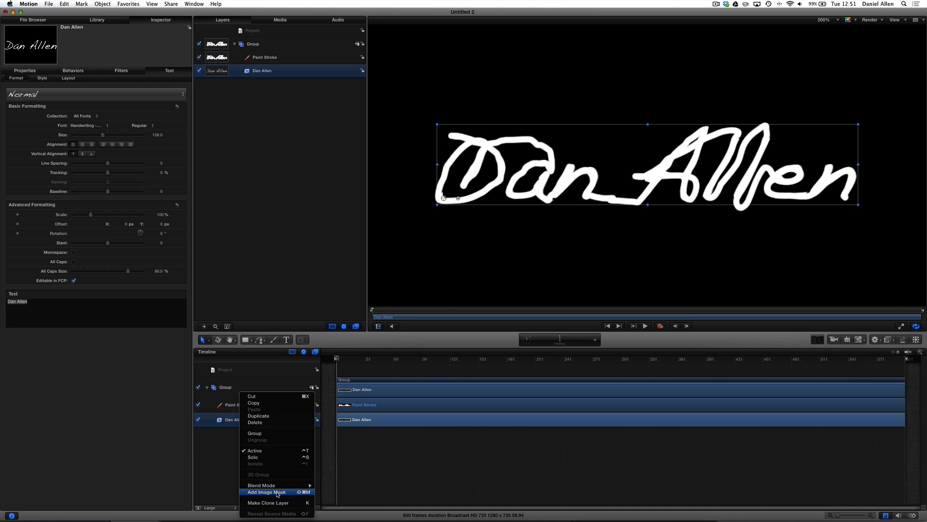
left_click(266, 492)
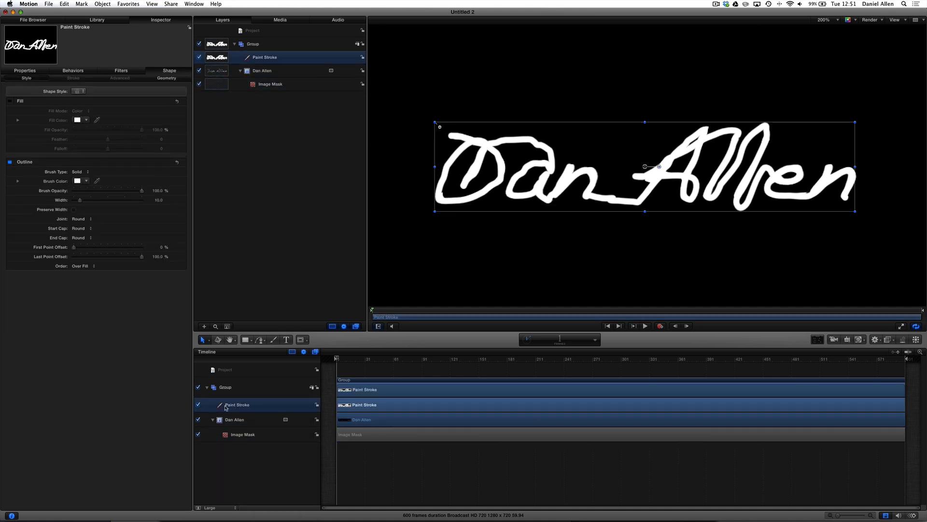
left_click(271, 83)
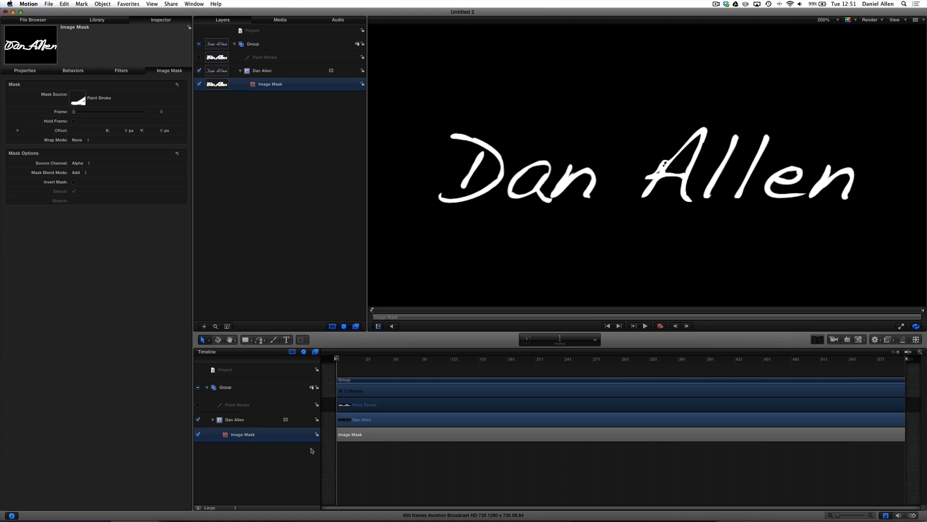
- Turn off the Paint Stroke layer so only the masked handwriting shows
left_click(198, 404)
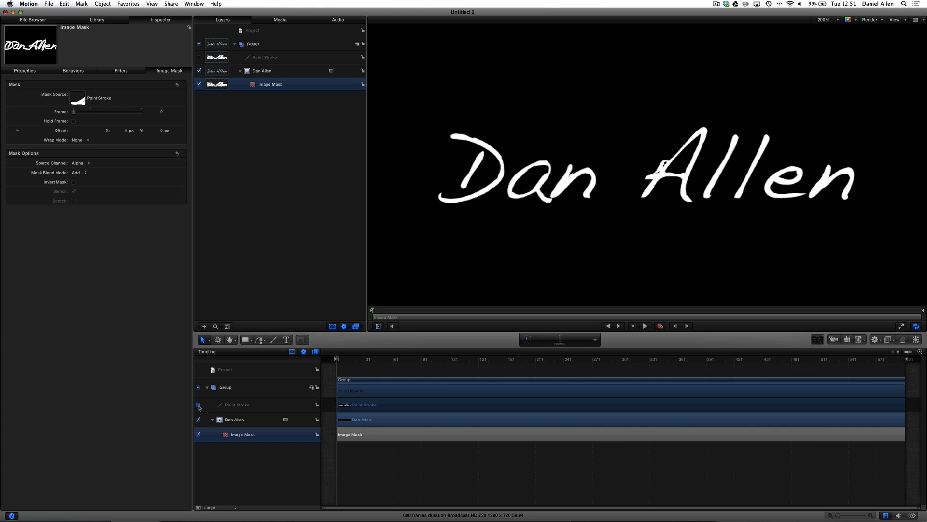
left_click(264, 57)
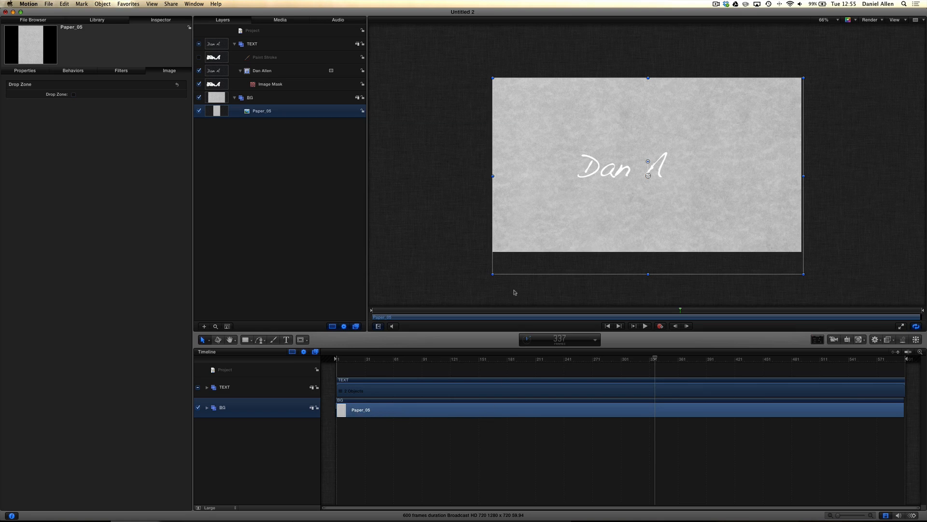
- Clear the selection after moving the BG group below the TEXT group
left_click(262, 70)
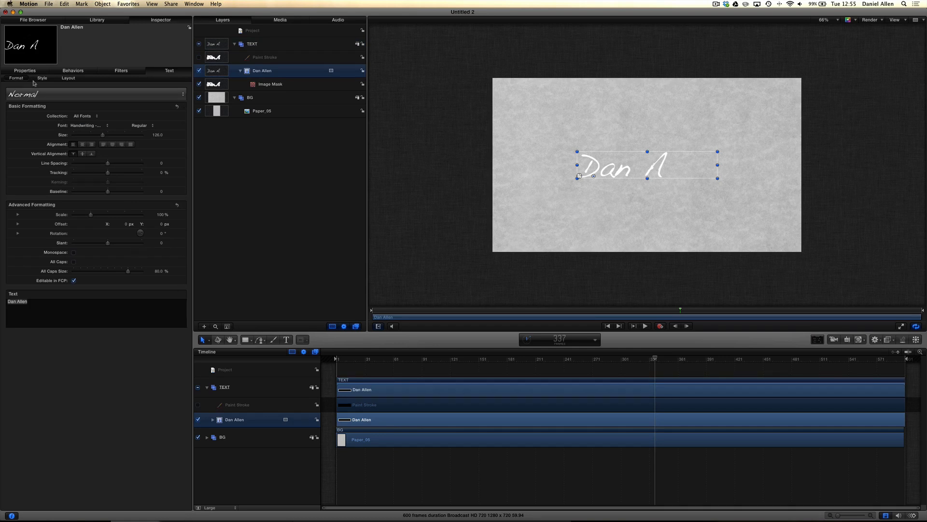
left_click(42, 77)
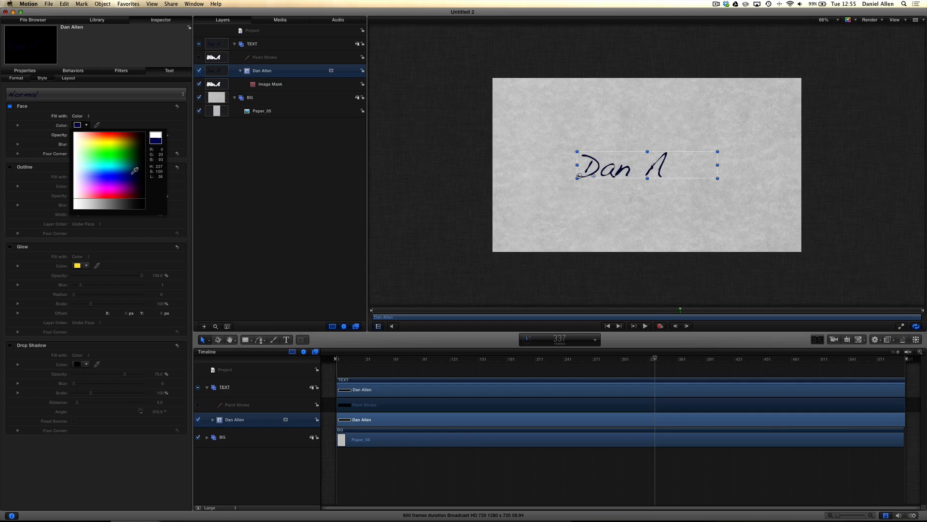